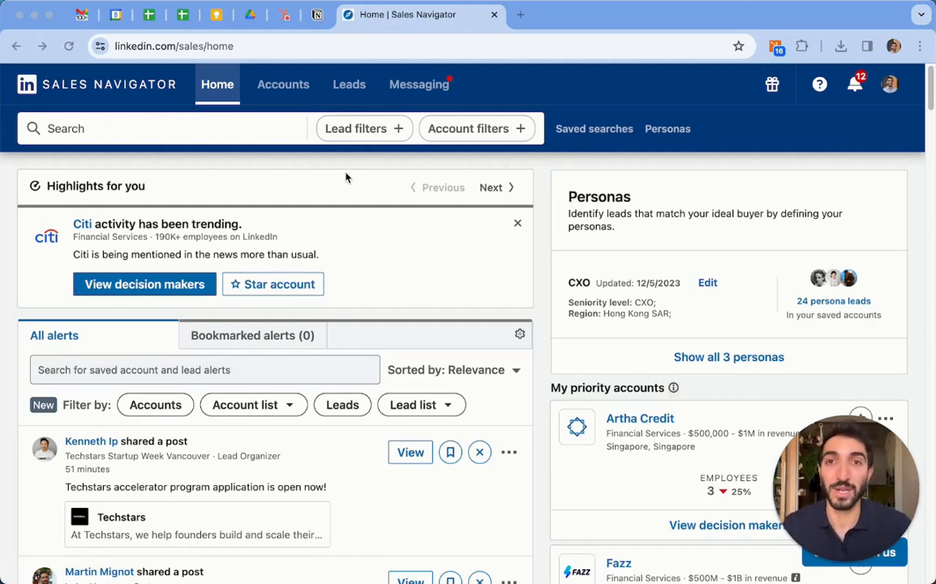
- Open the full lead search filters and move down to the Role section
{"action": "left_click", "coordinate": [356, 128]}
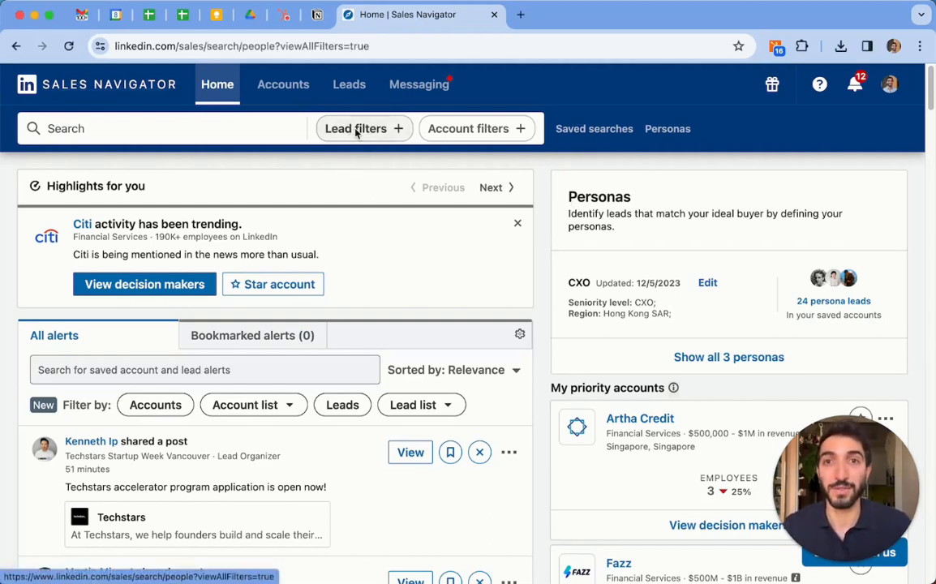
{"action": "left_click", "coordinate": [363, 128]}
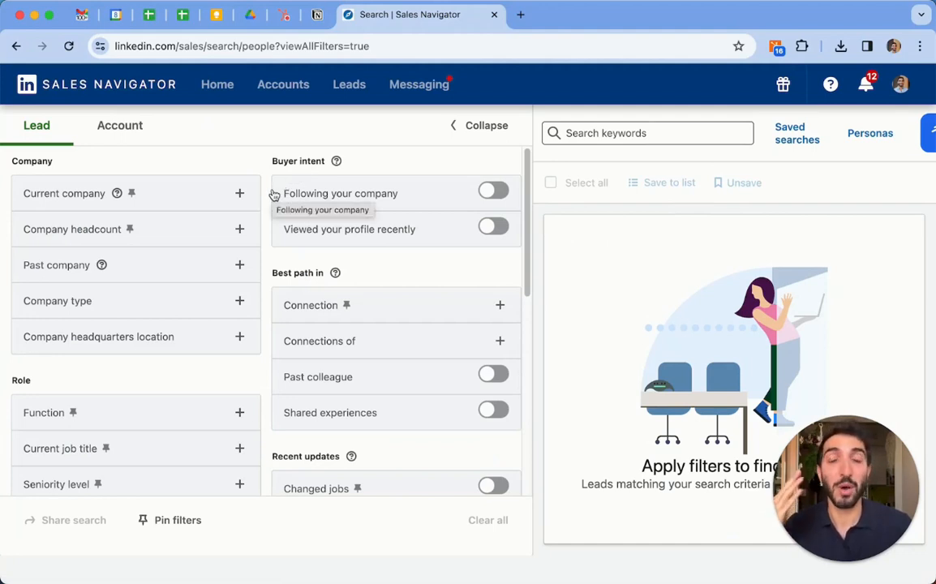
{"action": "scroll", "scroll_direction": "down", "scroll_amount": 3}
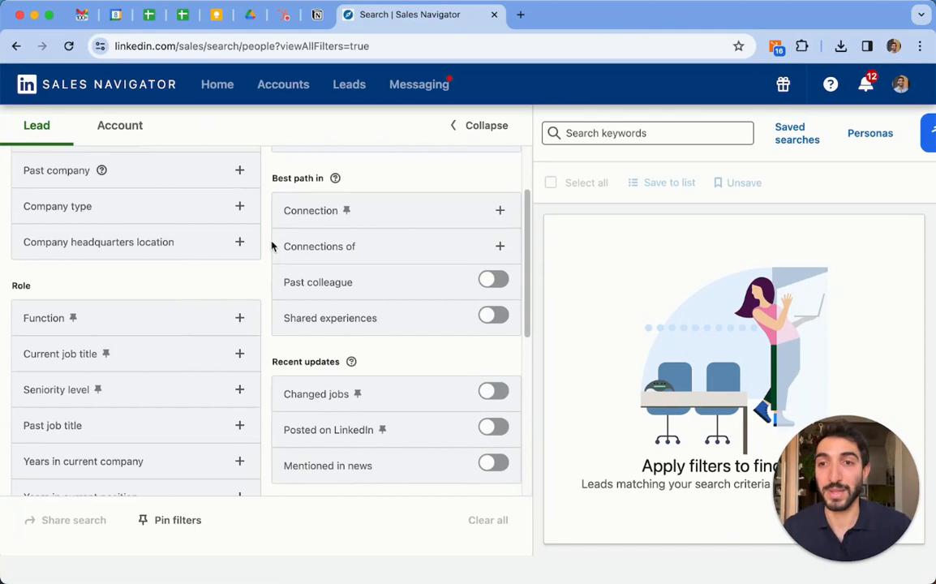
- Filter current job title to "CTO" OR "Head of IT"
{"action": "left_click", "coordinate": [240, 353]}
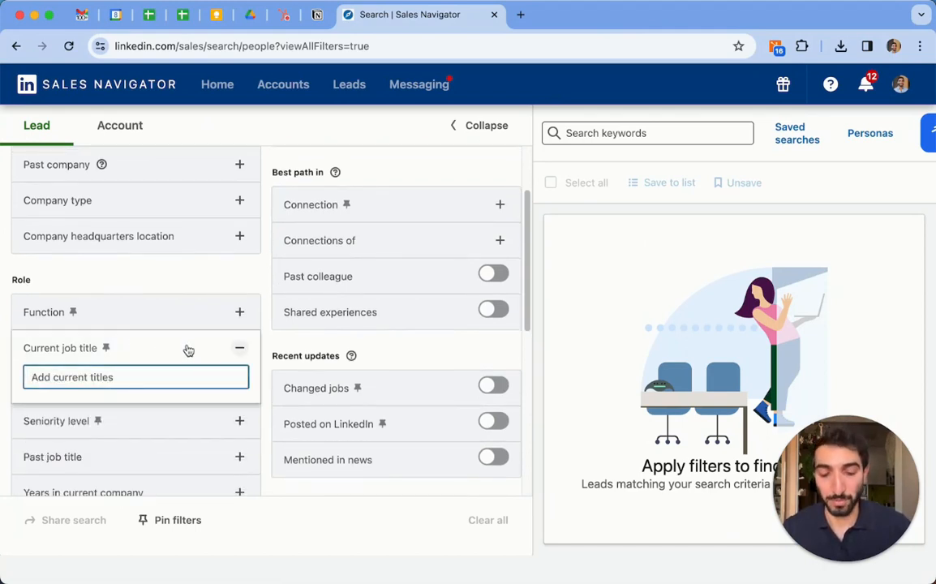
{"action": "type", "text": "\"CTO\""}
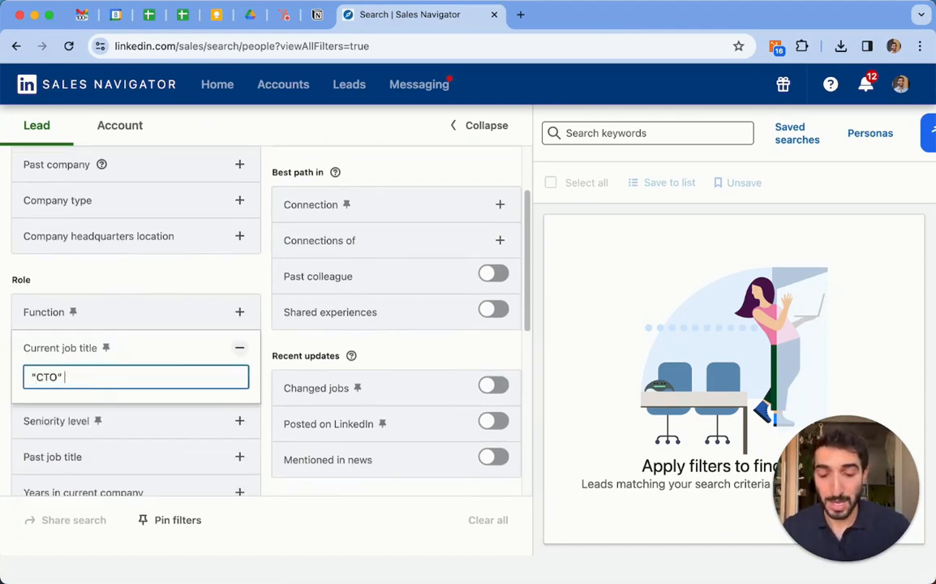
{"action": "type", "text": "OR \"Head of"}
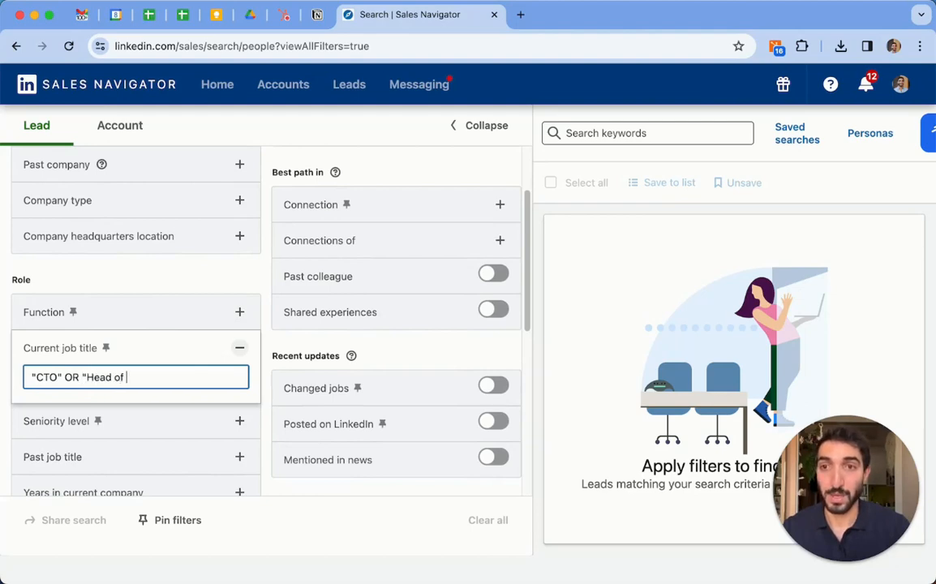
{"action": "key", "text": "Return"}
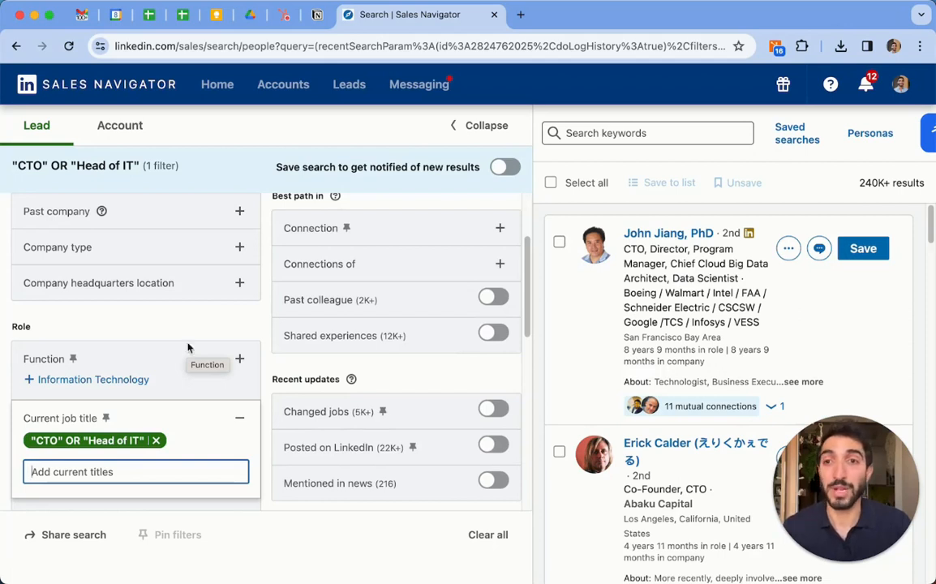
- Set Geography to London Area and begin the Software industry filter
{"action": "scroll", "scroll_direction": "down", "scroll_amount": 3}
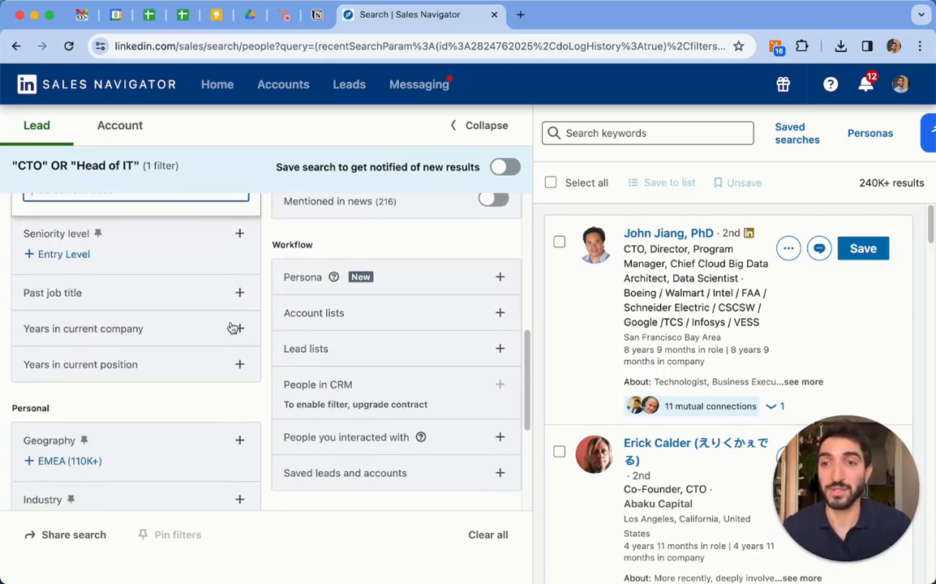
{"action": "type", "text": "Lon"}
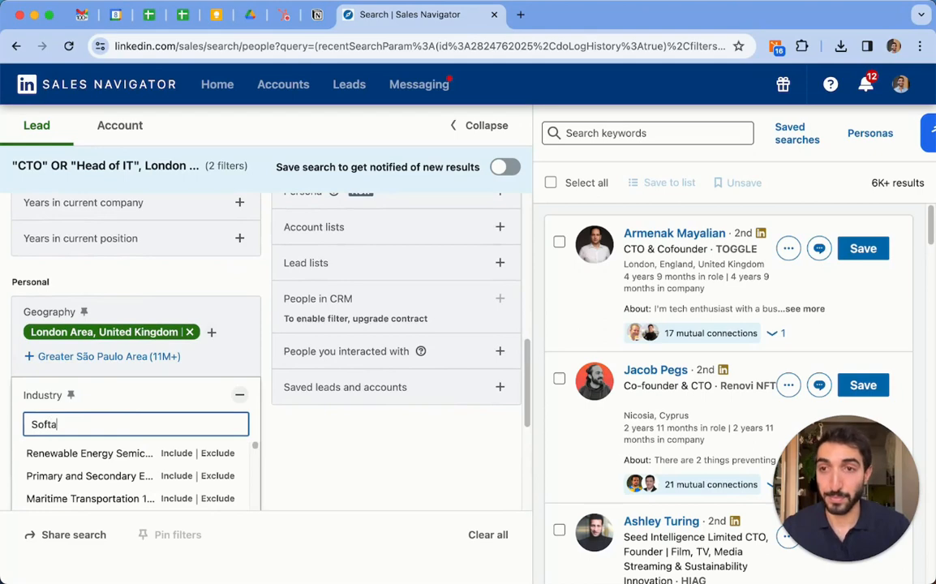
{"action": "type", "text": "Software"}
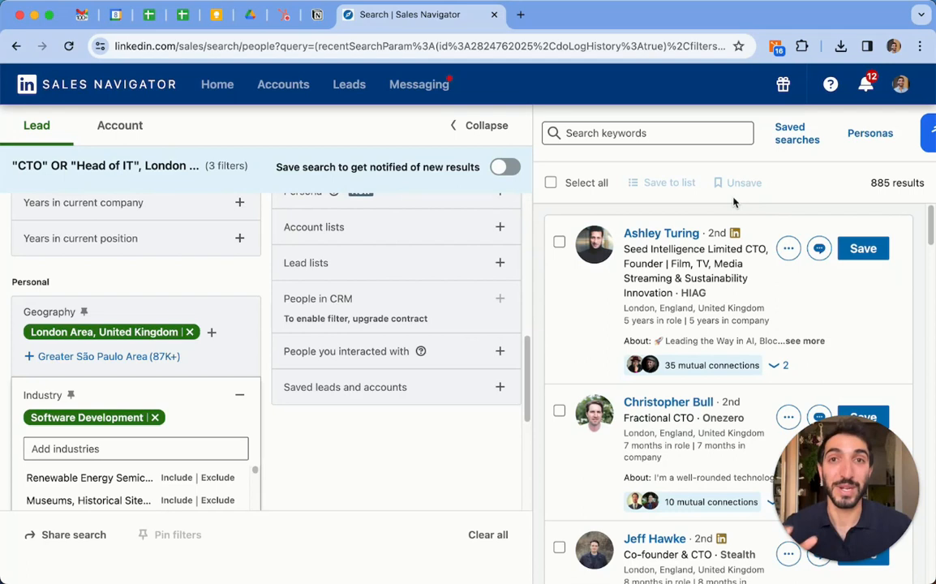
{"action": "mouse_move", "coordinate": [636, 180]}
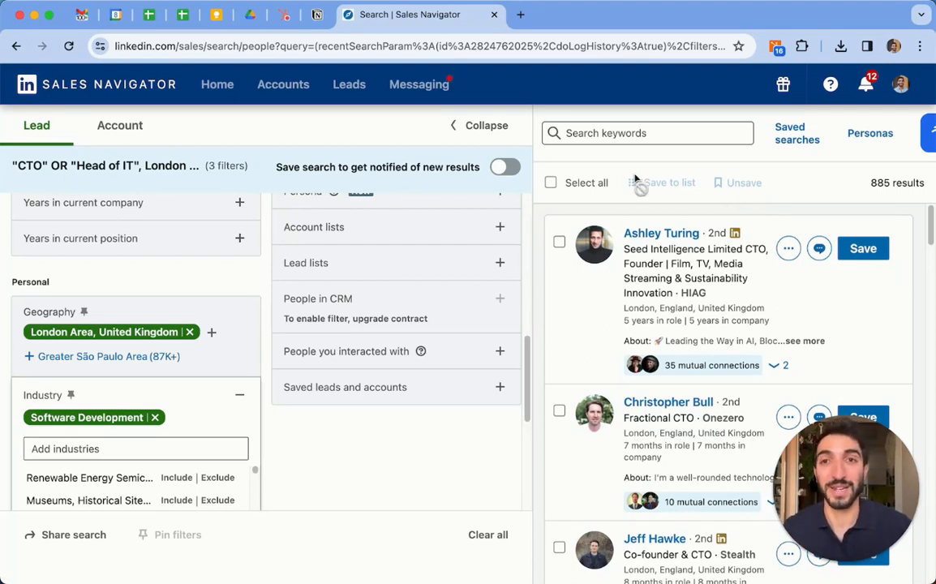
- Save the London CTO/Head of IT Software Development search with new-result alerts
{"action": "left_click", "coordinate": [506, 167]}
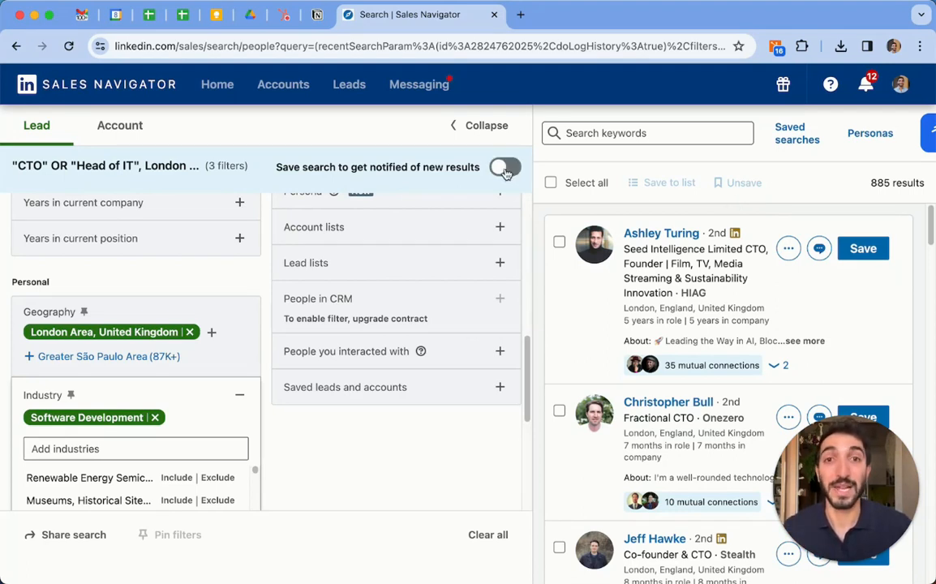
{"action": "left_click", "coordinate": [506, 167]}
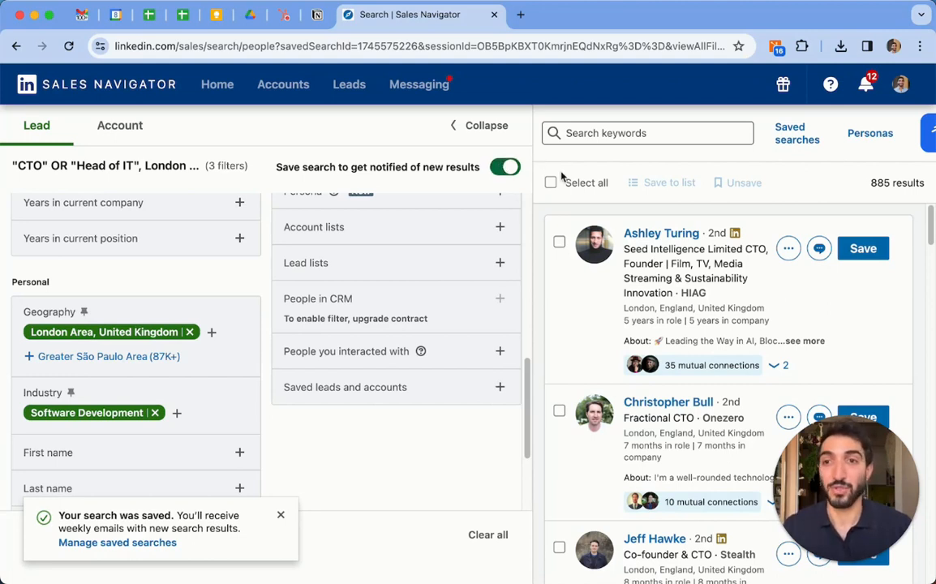
- Swap the geography from London to New York and save that search with alerts
{"action": "left_click", "coordinate": [190, 331]}
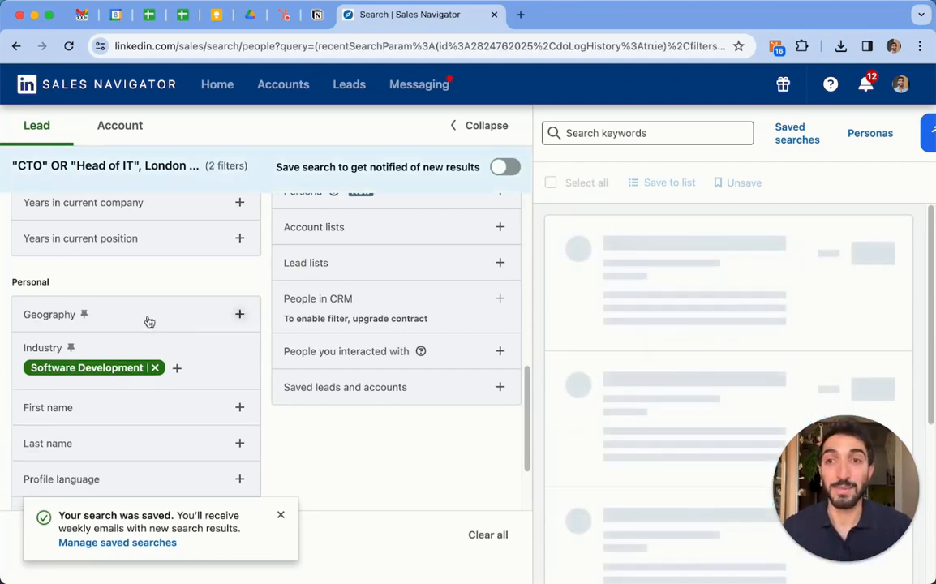
{"action": "type", "text": "New"}
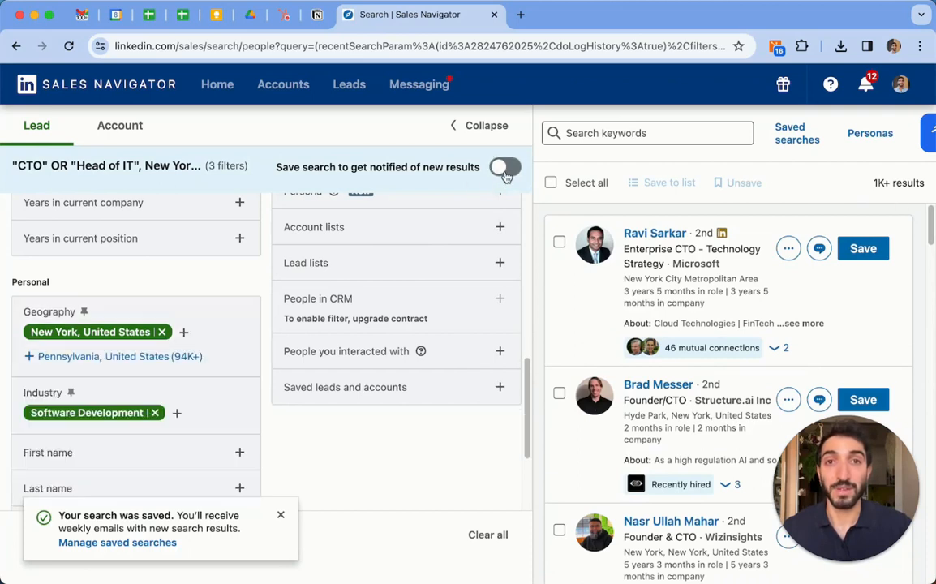
{"action": "left_click", "coordinate": [505, 166]}
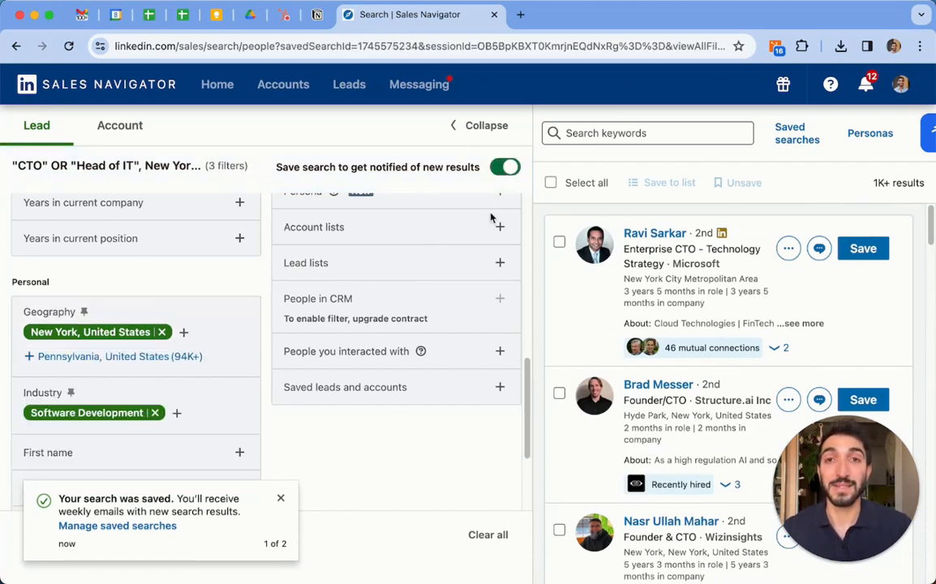
{"action": "mouse_move", "coordinate": [527, 218]}
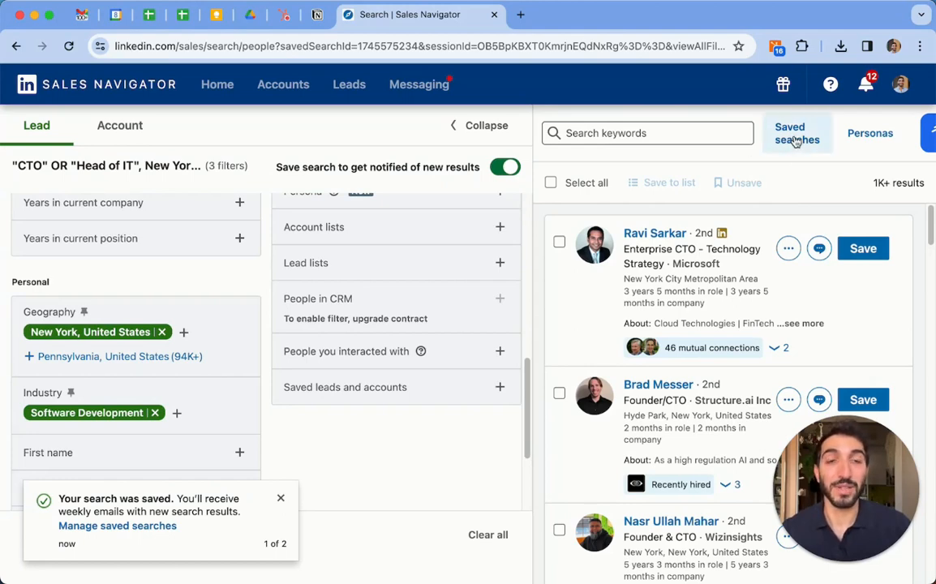
- Review the Saved searches panel down to the Hong Kong CEO search with 86 new results
{"action": "left_click", "coordinate": [797, 133]}
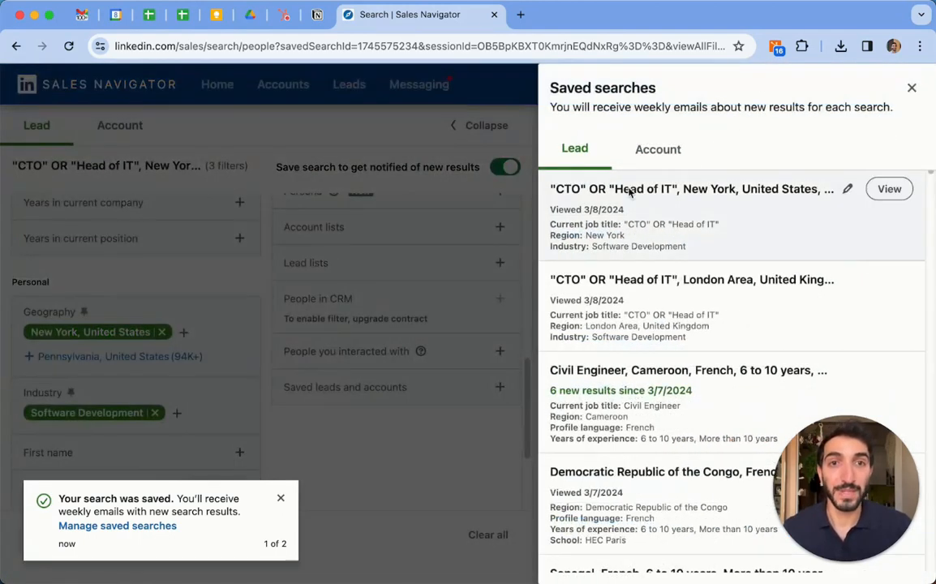
{"action": "mouse_move", "coordinate": [787, 207]}
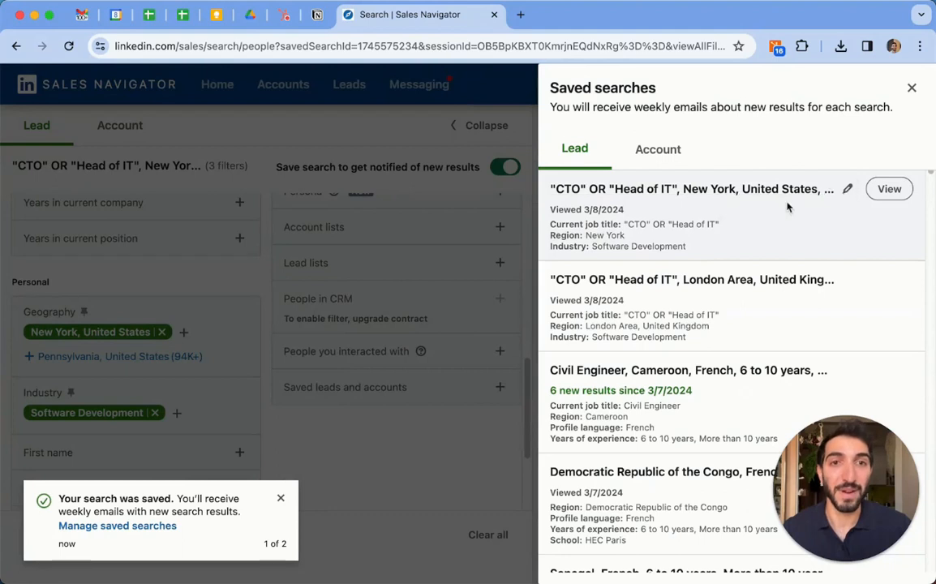
{"action": "mouse_move", "coordinate": [775, 247]}
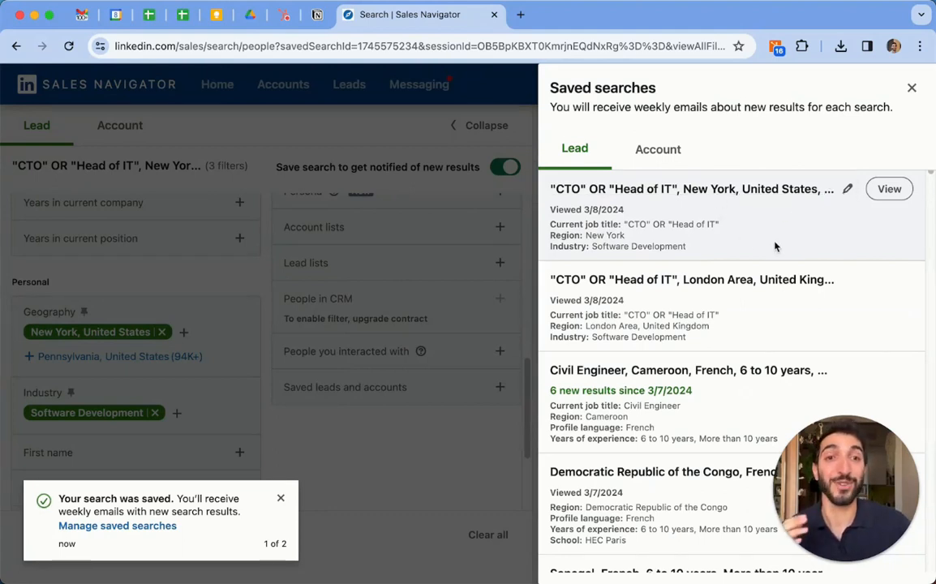
{"action": "scroll", "scroll_direction": "down", "scroll_amount": 3}
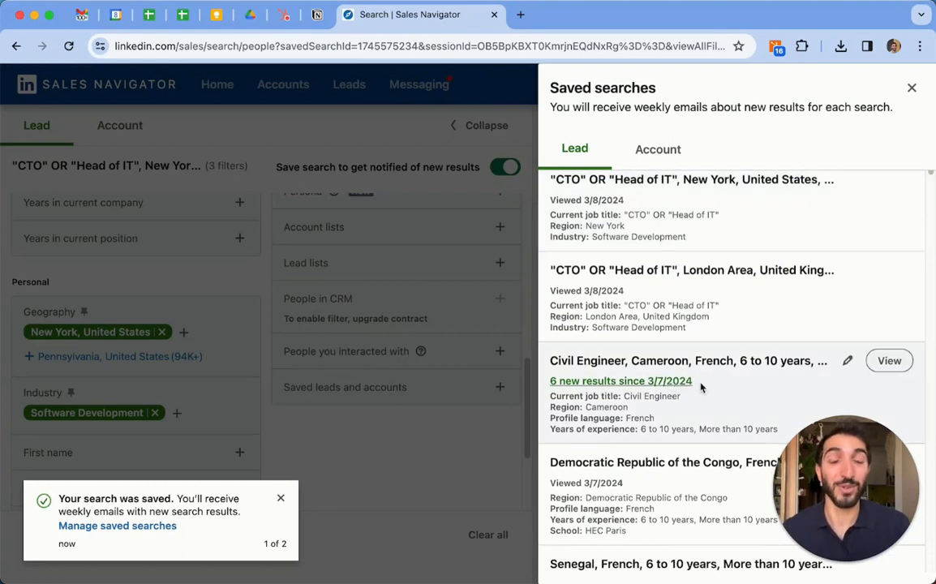
{"action": "mouse_move", "coordinate": [722, 383]}
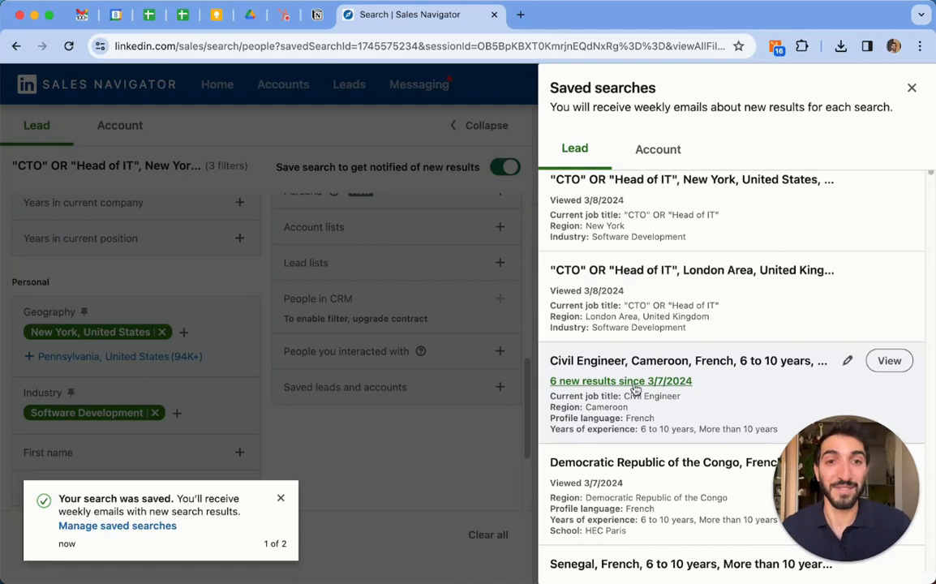
{"action": "scroll", "scroll_direction": "down", "scroll_amount": 3}
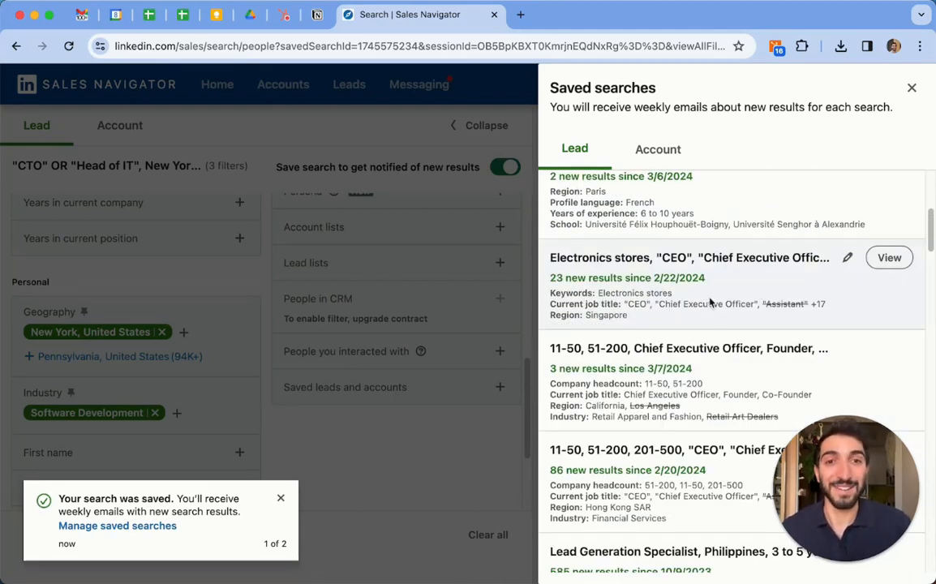
{"action": "scroll", "scroll_direction": "down", "scroll_amount": 3}
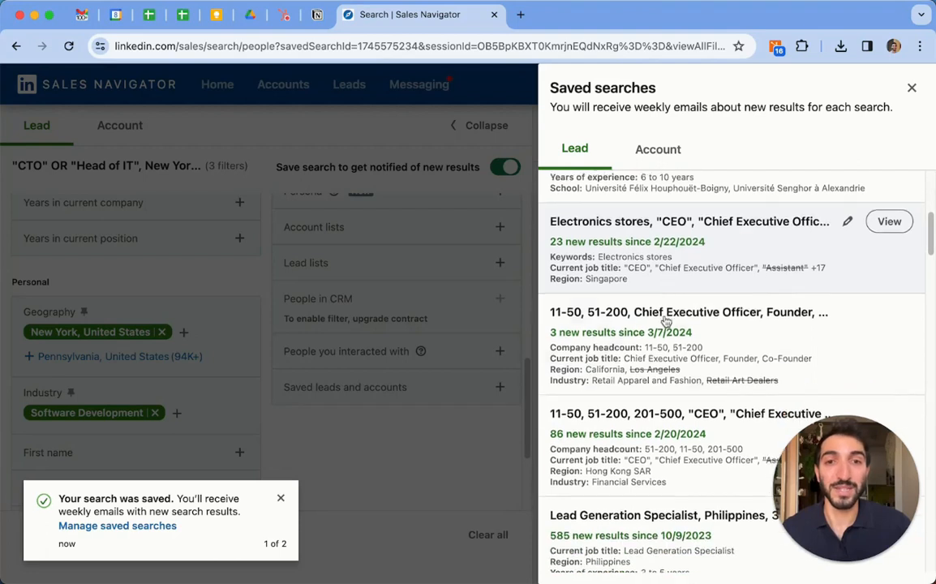
{"action": "scroll", "scroll_direction": "down", "scroll_amount": 3}
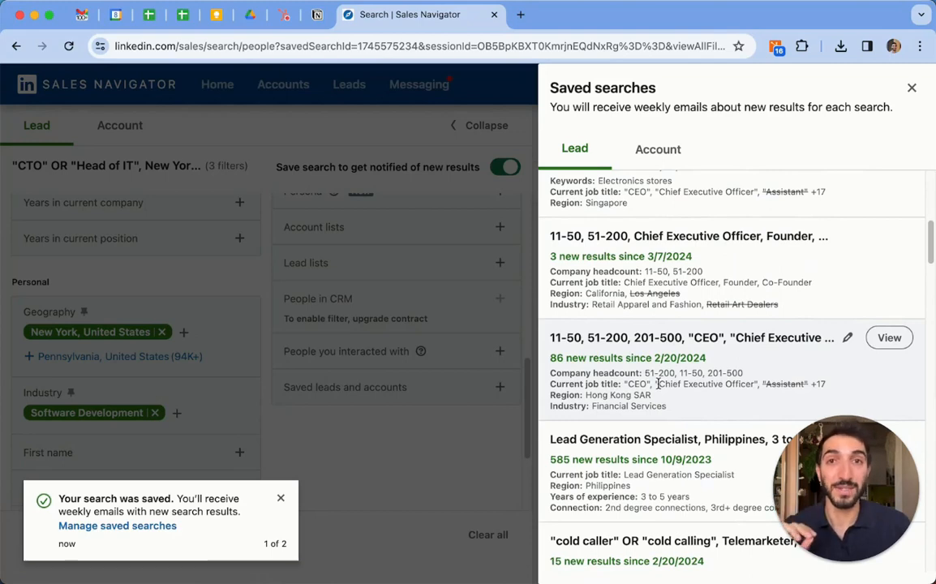
{"action": "mouse_move", "coordinate": [792, 341]}
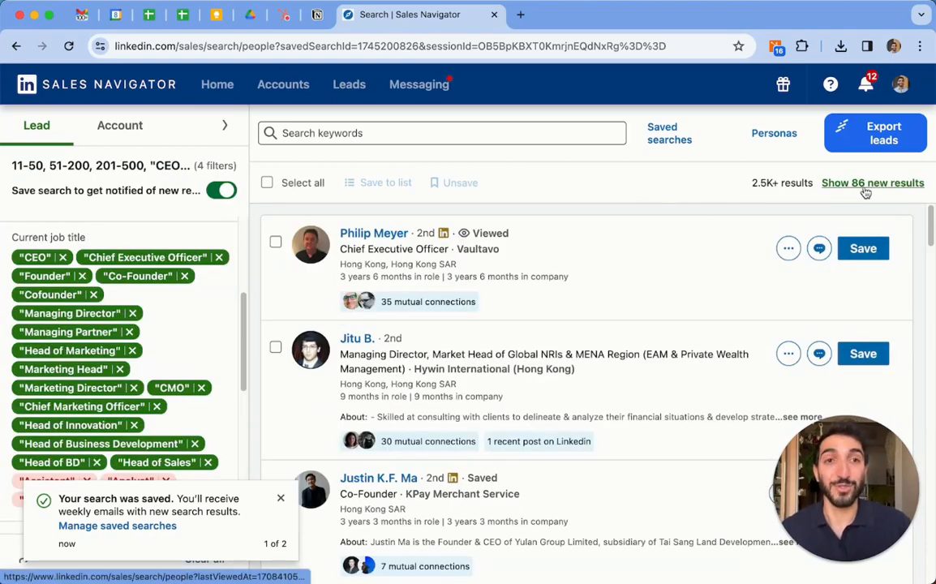
- Show only the new leads for the Hong Kong saved search
{"action": "left_click", "coordinate": [873, 181]}
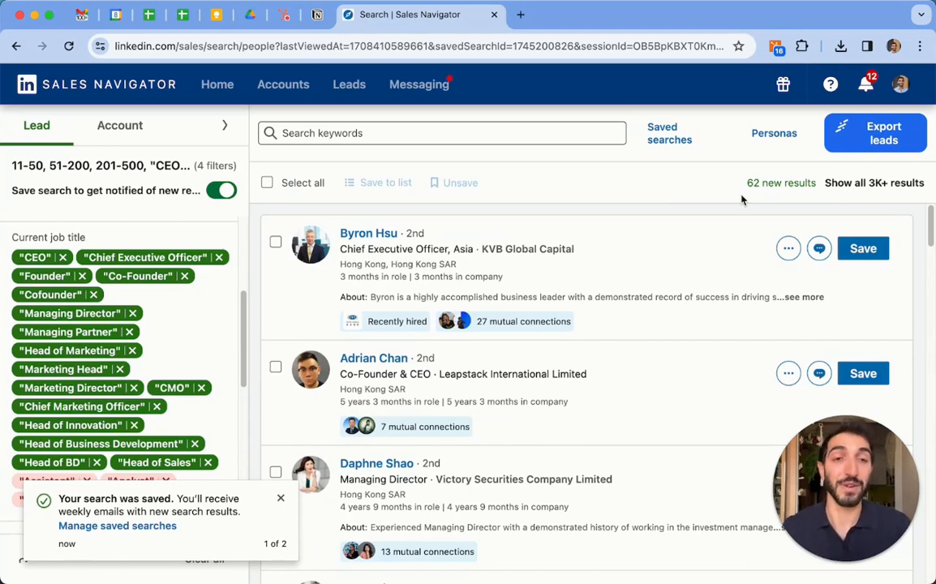
{"action": "mouse_move", "coordinate": [727, 191]}
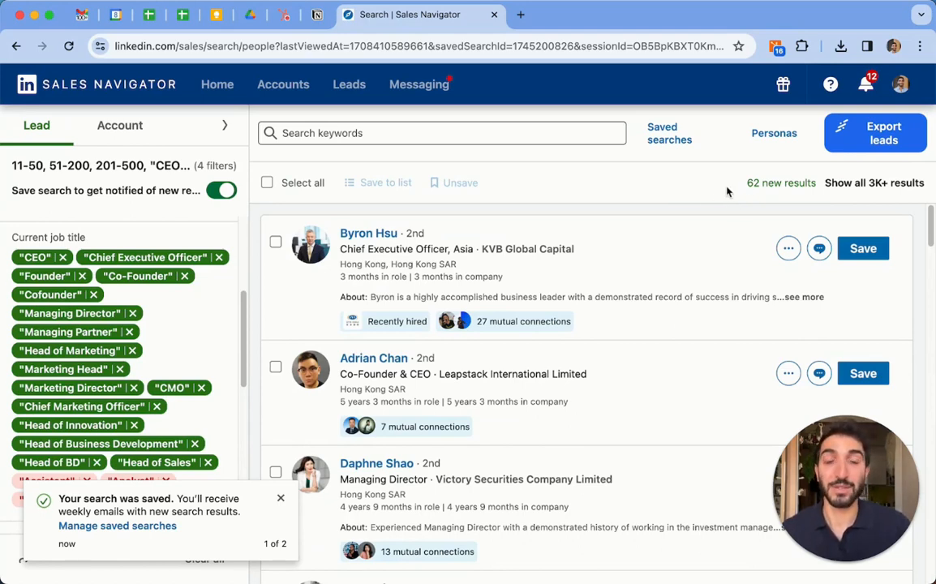
{"action": "mouse_move", "coordinate": [779, 166]}
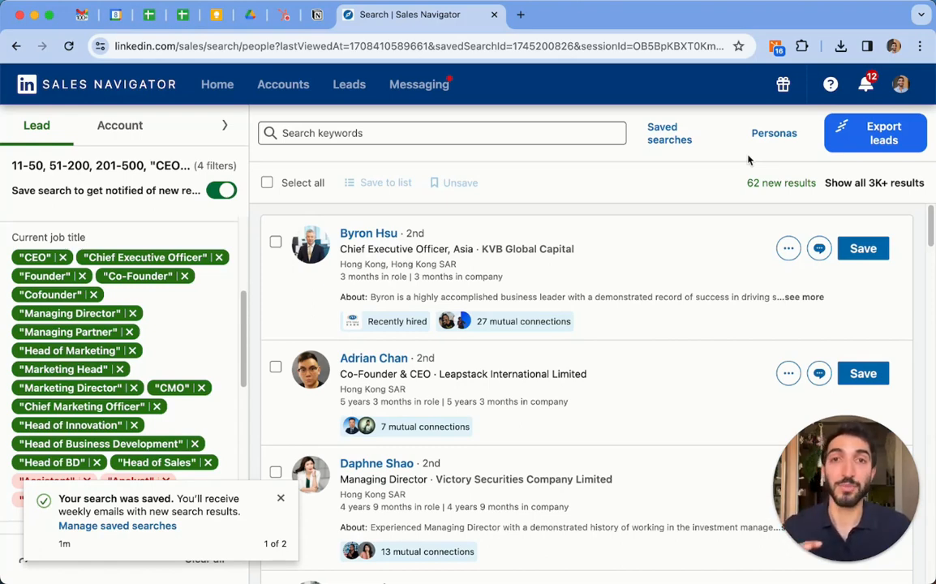
{"action": "mouse_move", "coordinate": [673, 177]}
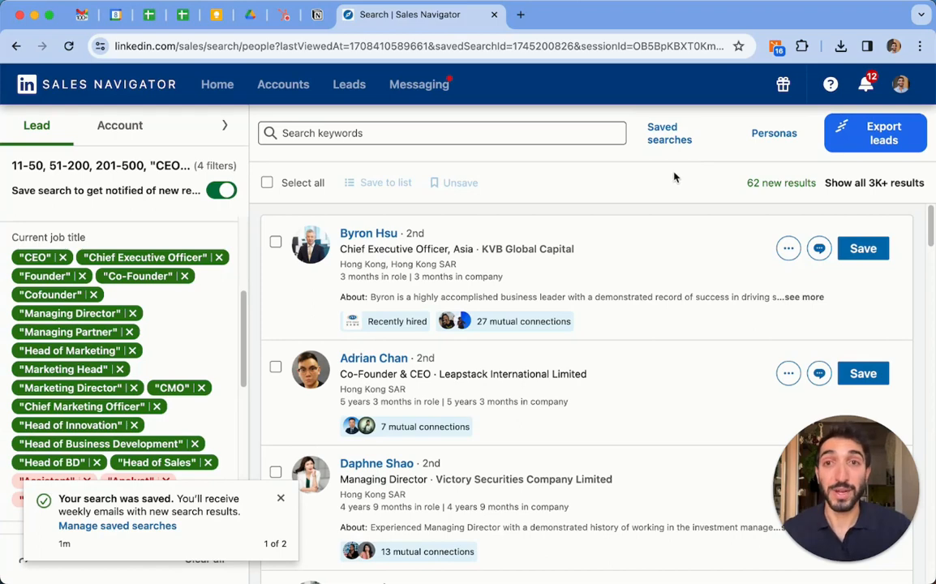
- Return to all 3K+ results and reopen the Saved searches panel
{"action": "left_click", "coordinate": [873, 182]}
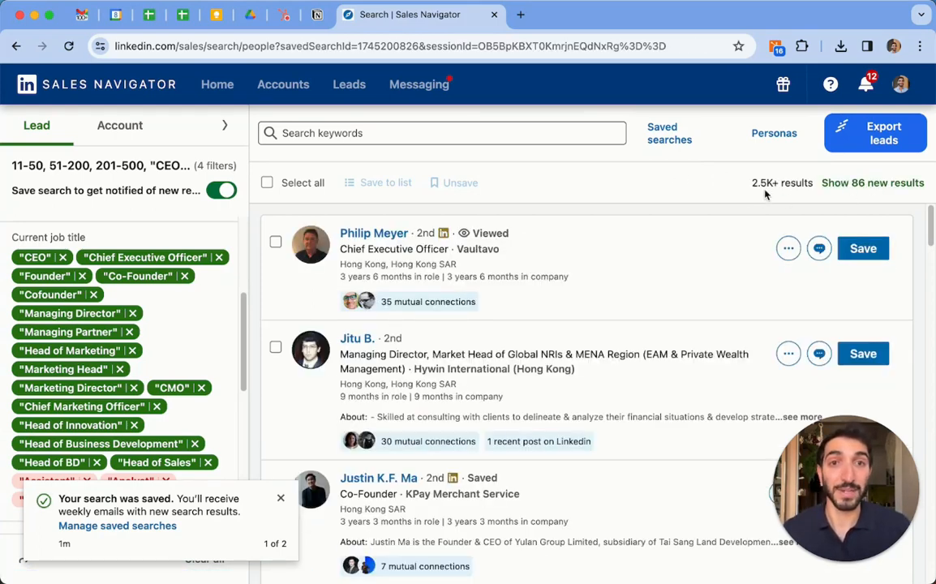
{"action": "left_click", "coordinate": [668, 134]}
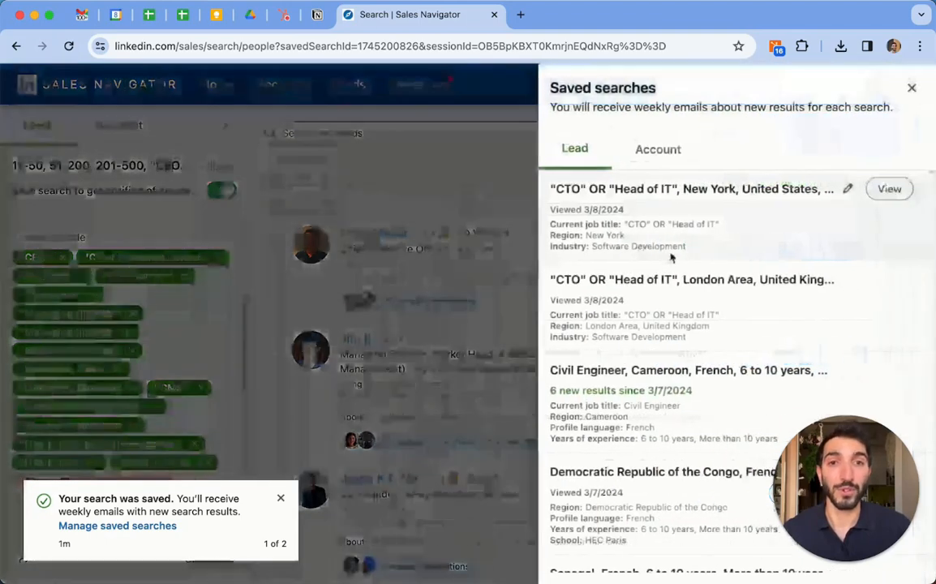